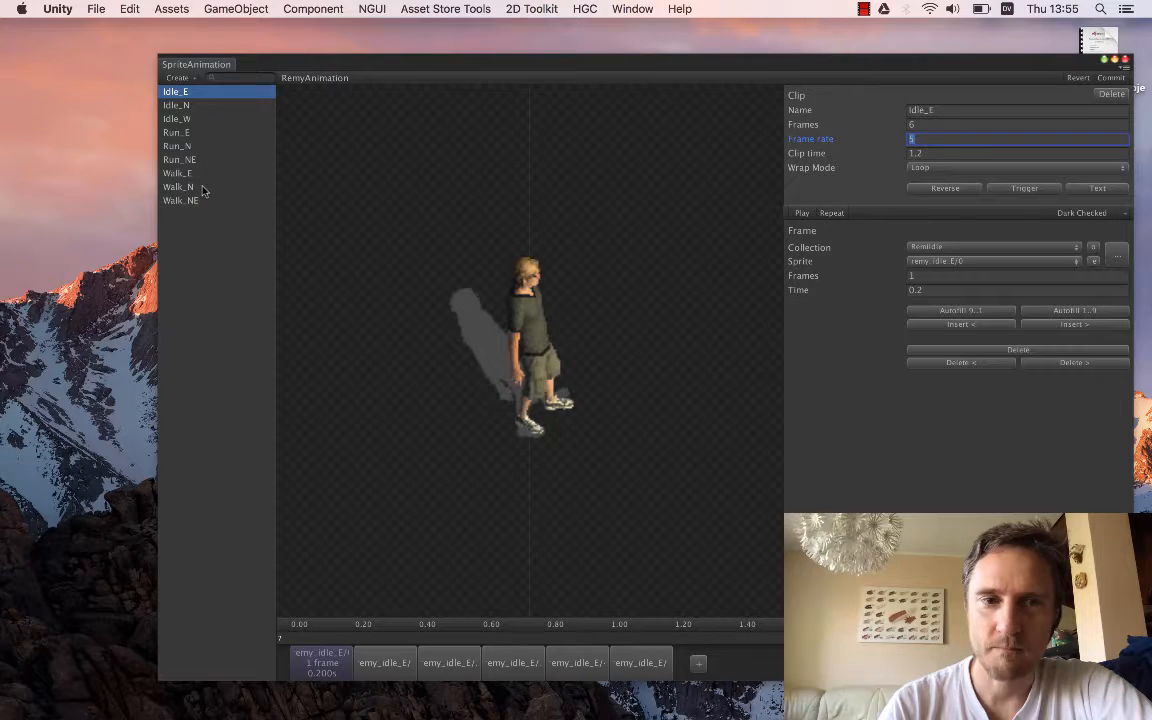
Step: Load the Walk_NE clip (16 frames, 15 fps) via Walk_N in the clip list
{"action": "left_click", "coordinate": [178, 187]}
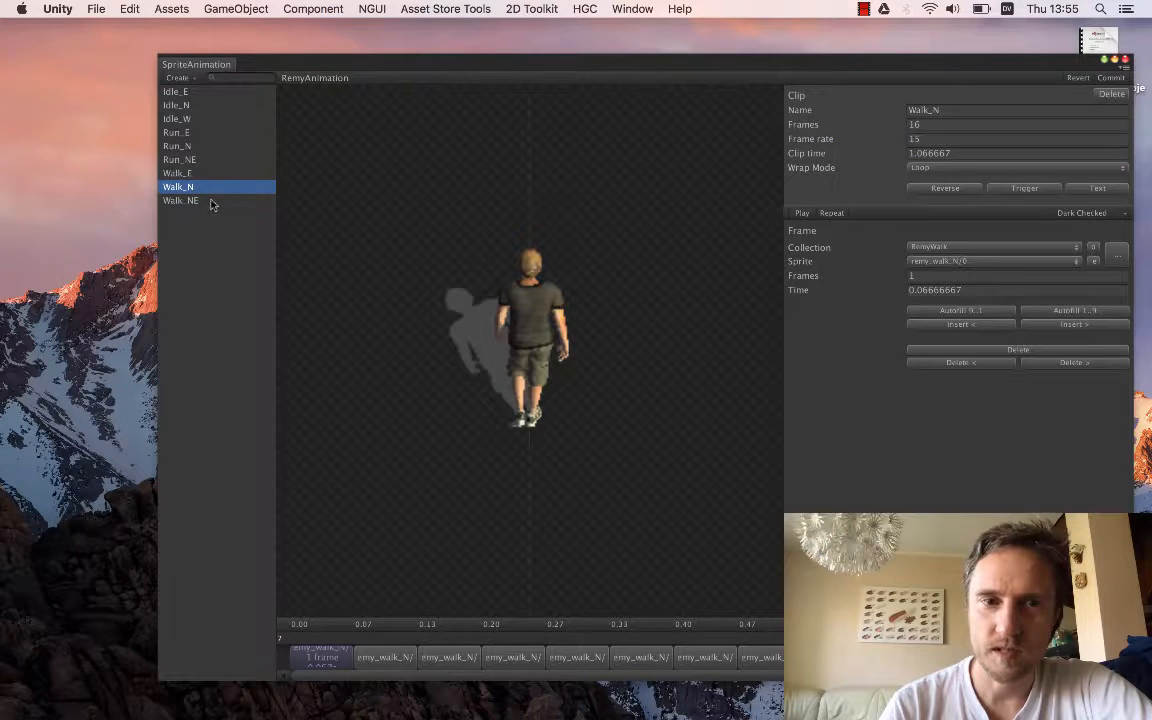
{"action": "left_click", "coordinate": [180, 200]}
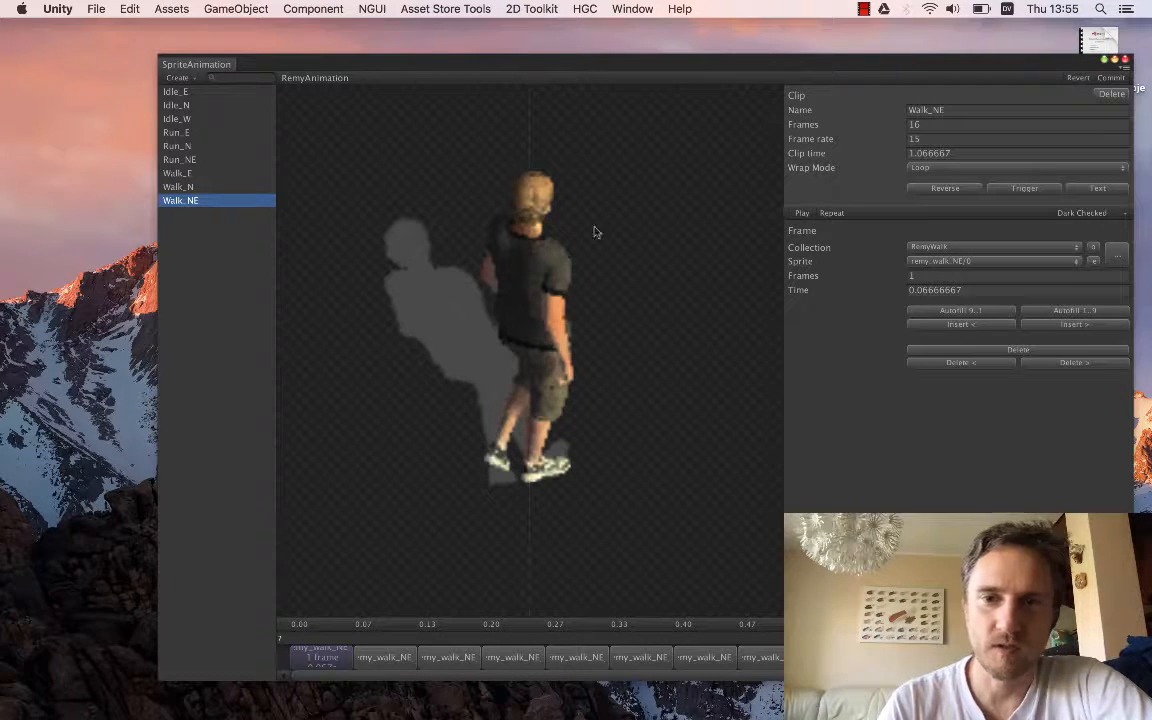
{"action": "mouse_move", "coordinate": [588, 267]}
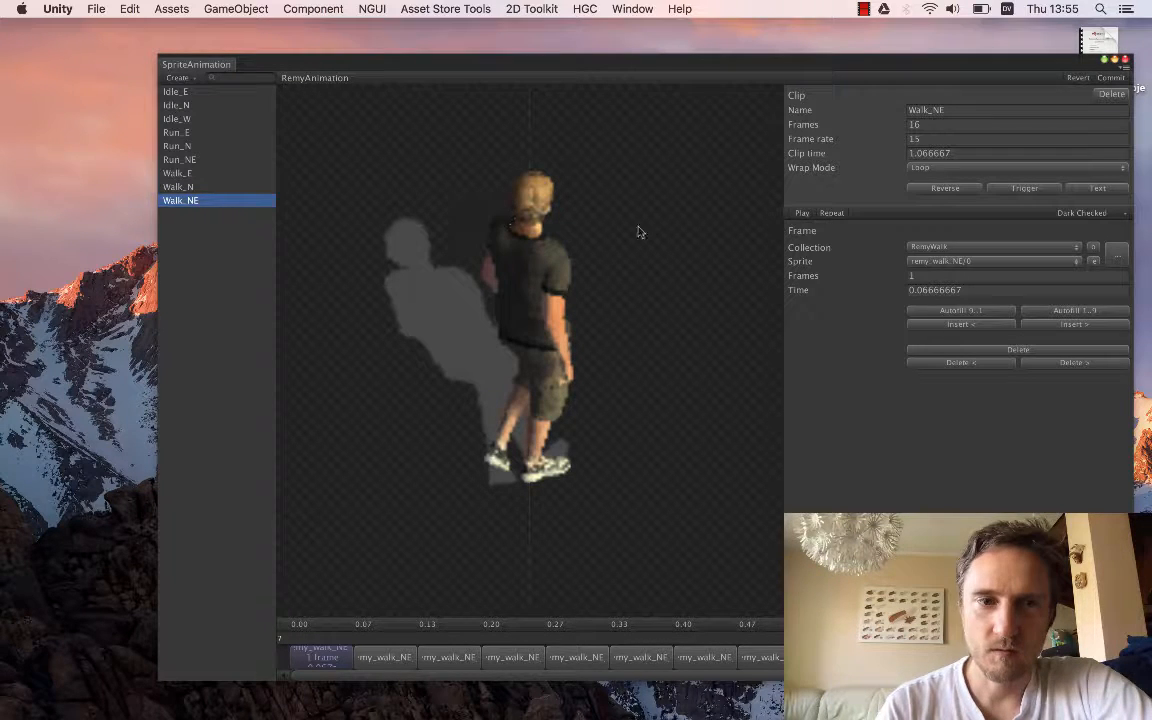
Step: Play the Walk_NE walk cycle in the preview and adjust the preview controls
{"action": "left_click", "coordinate": [802, 213]}
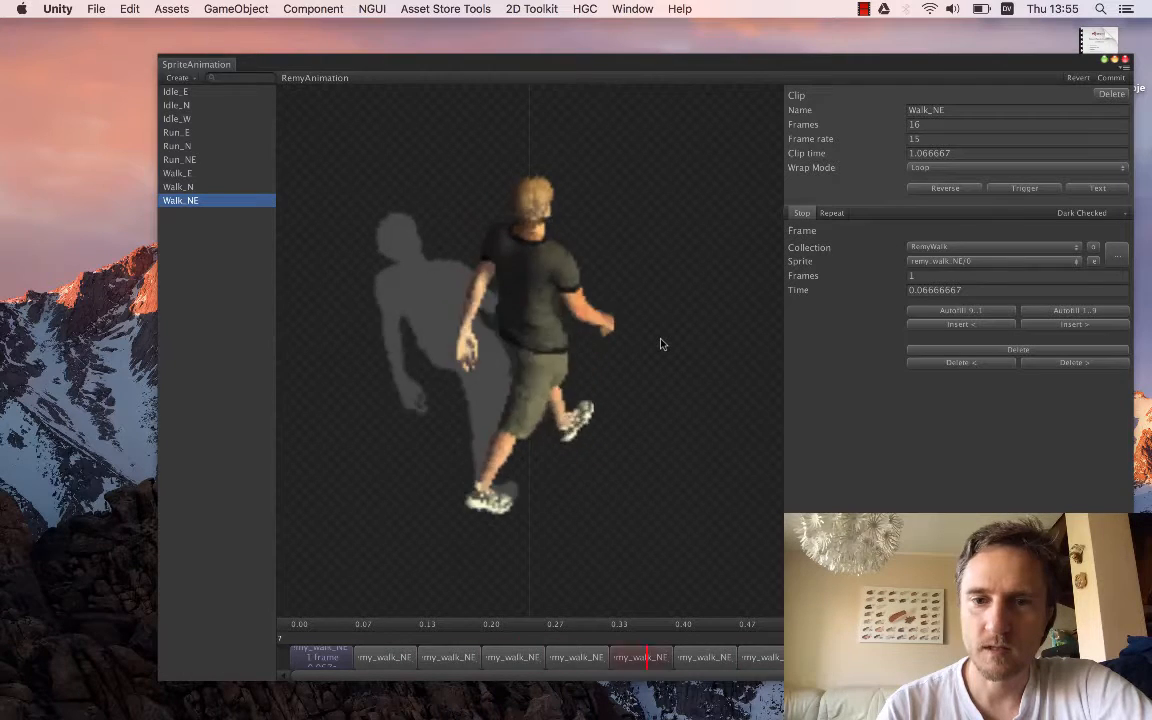
{"action": "left_click", "coordinate": [513, 657]}
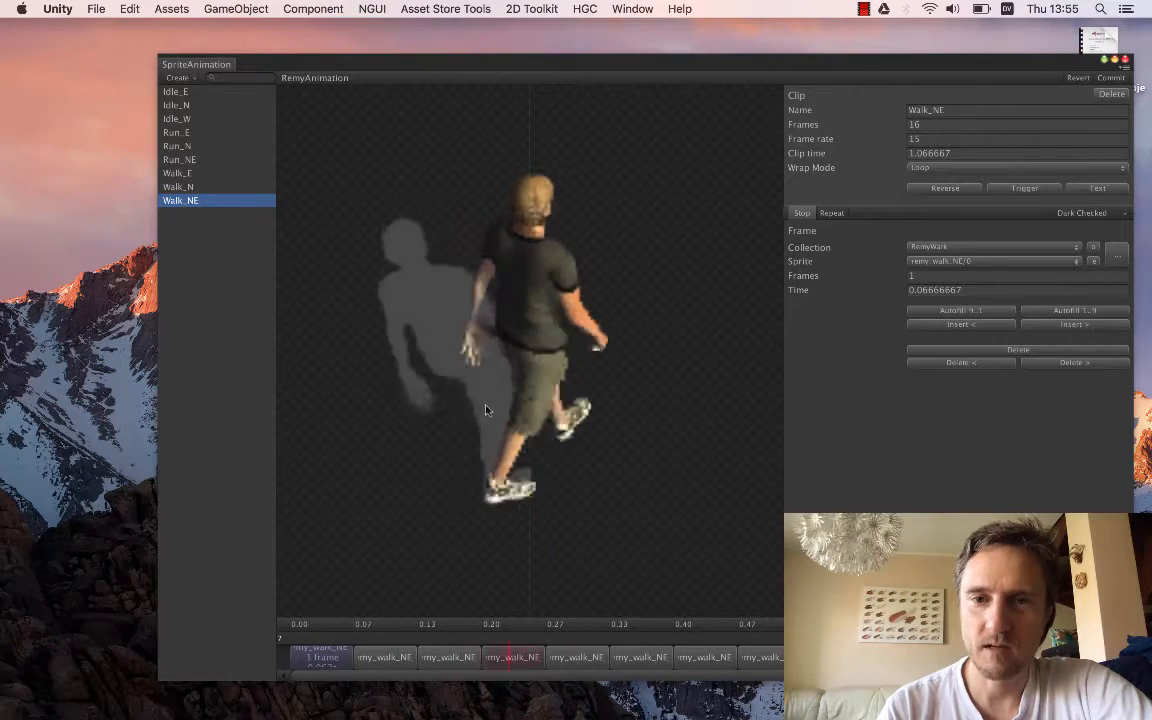
{"action": "left_click", "coordinate": [385, 657]}
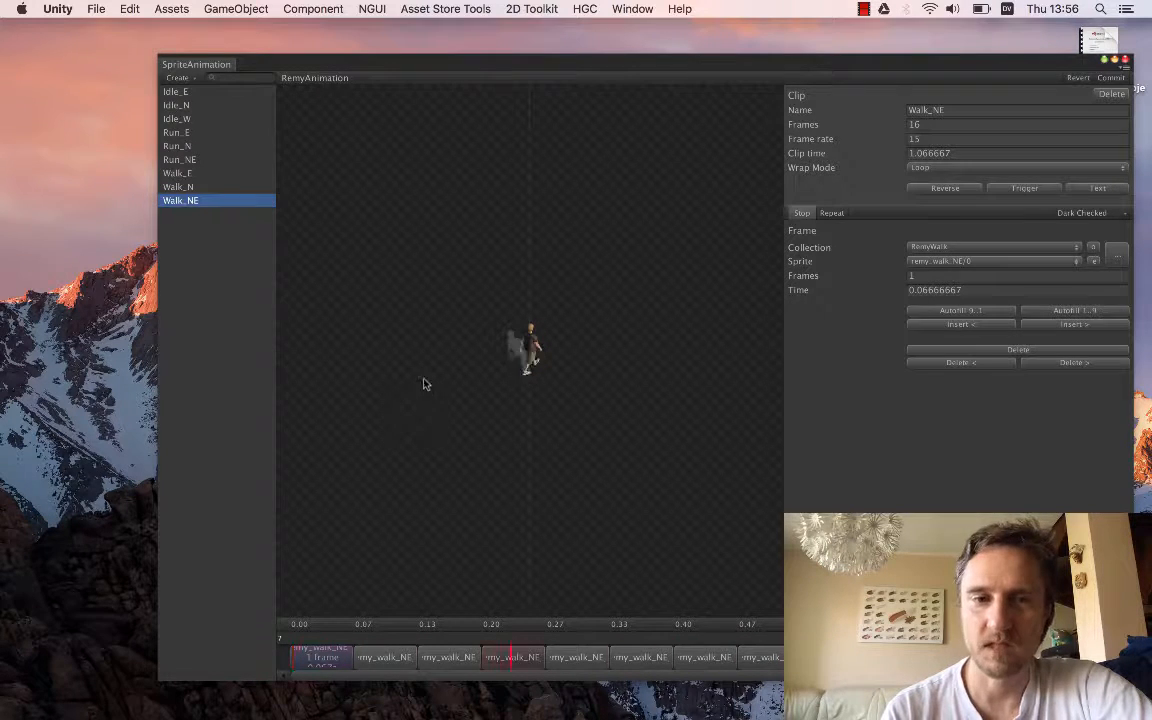
Step: Load the Walk_N clip and play its 16-frame, 15 fps cycle in the preview
{"action": "left_click", "coordinate": [178, 186]}
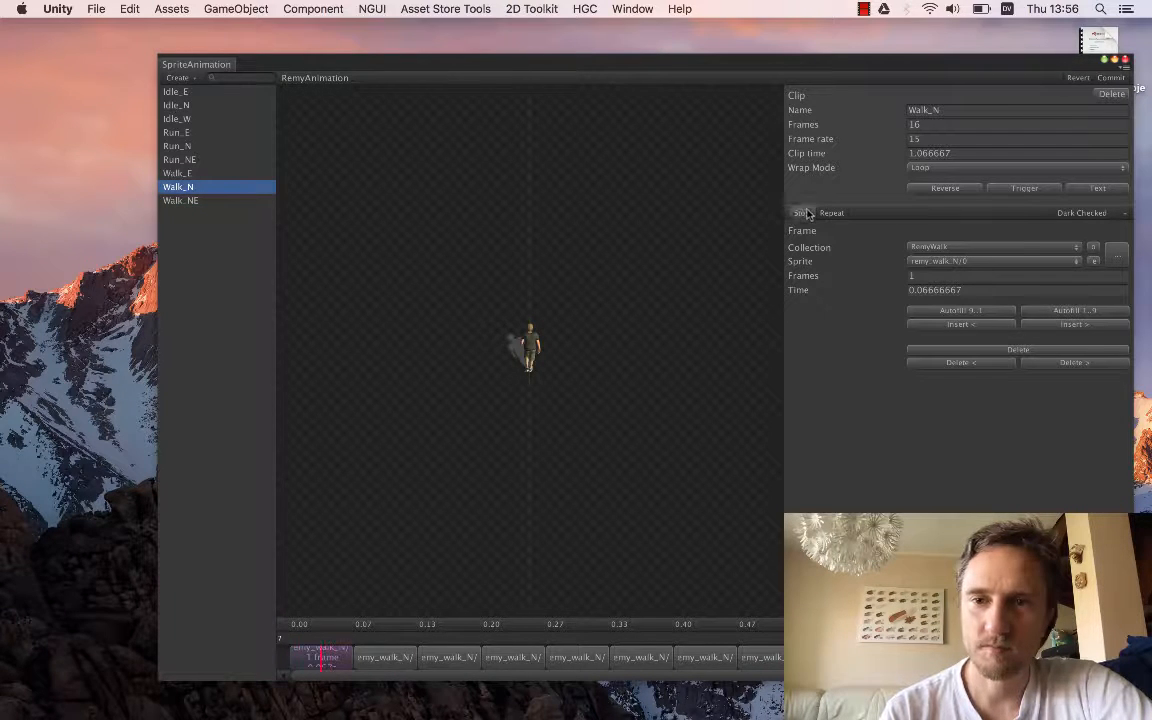
{"action": "left_click", "coordinate": [801, 212]}
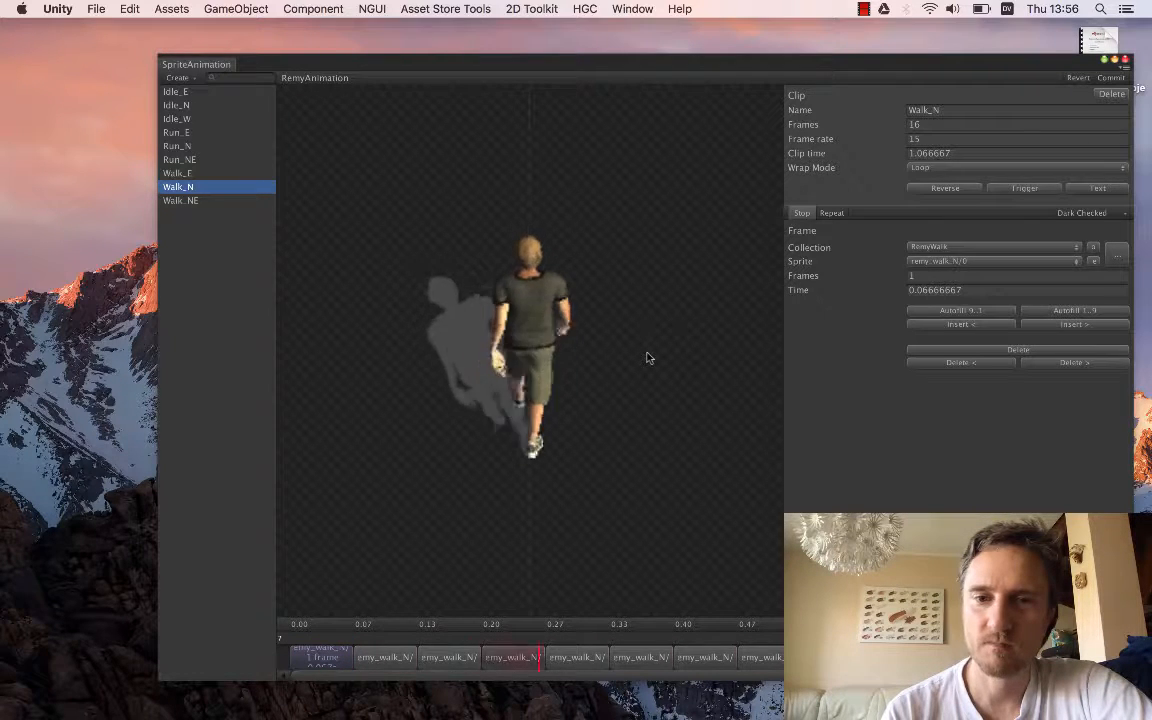
{"action": "left_click", "coordinate": [448, 657]}
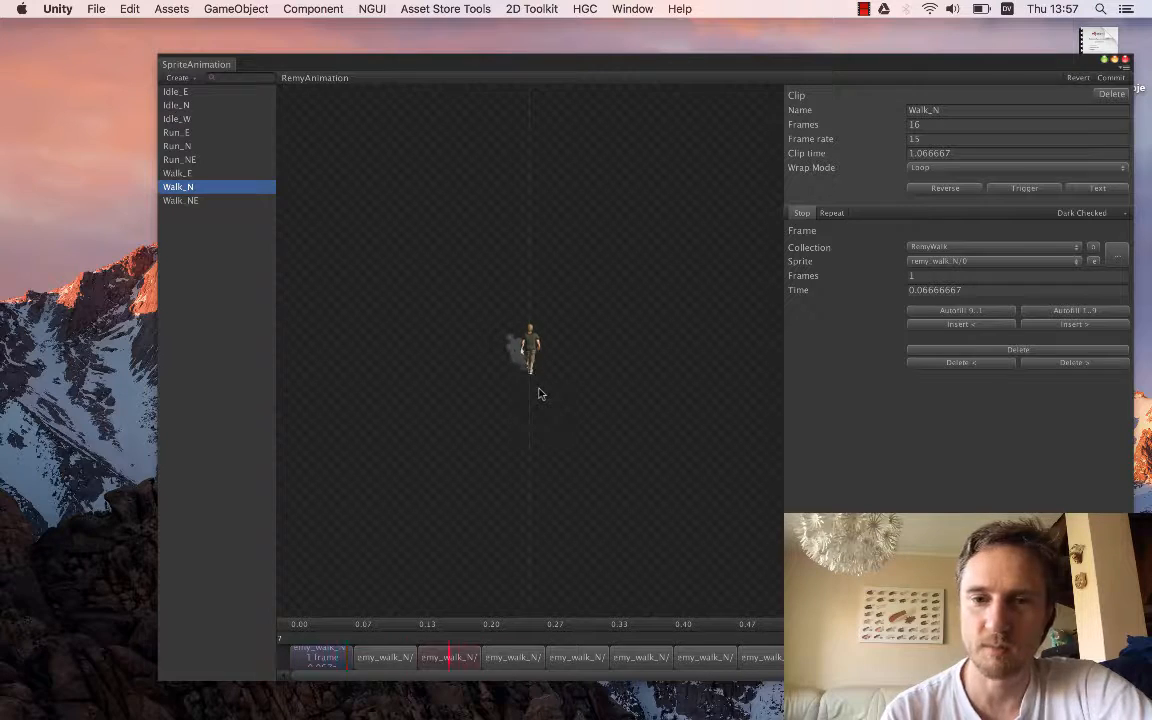
Step: Load Walk_E, preview its walk cycle, then stop playback
{"action": "left_click", "coordinate": [177, 173]}
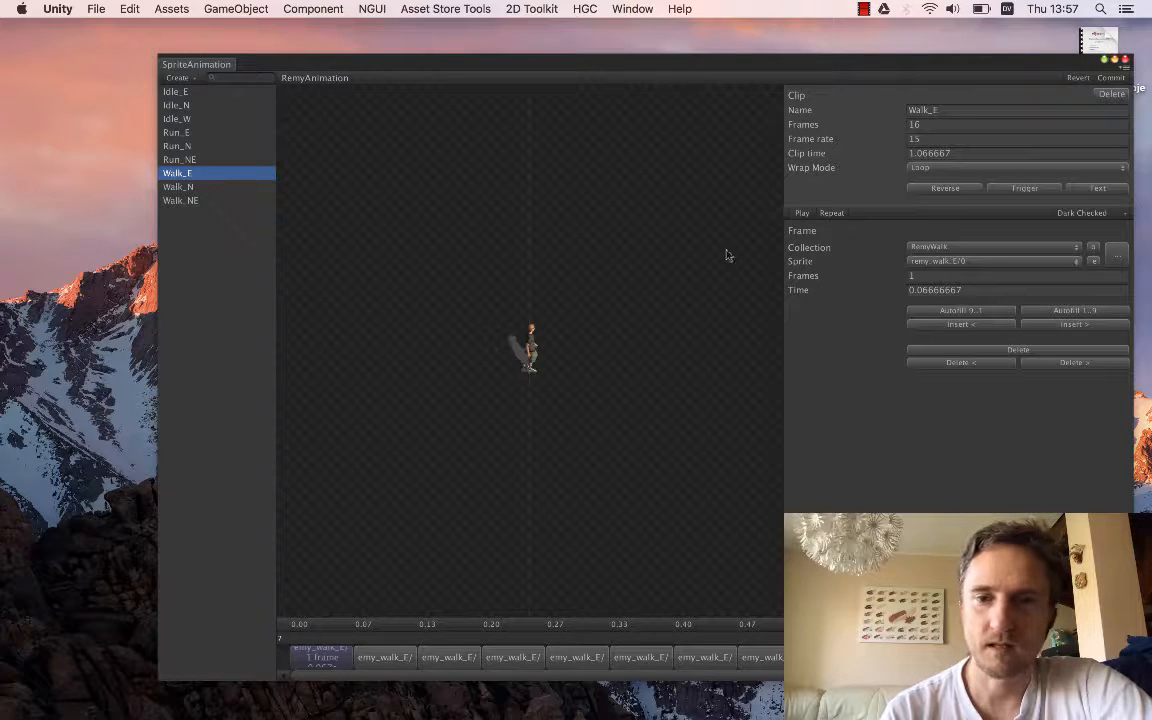
{"action": "left_click", "coordinate": [801, 212]}
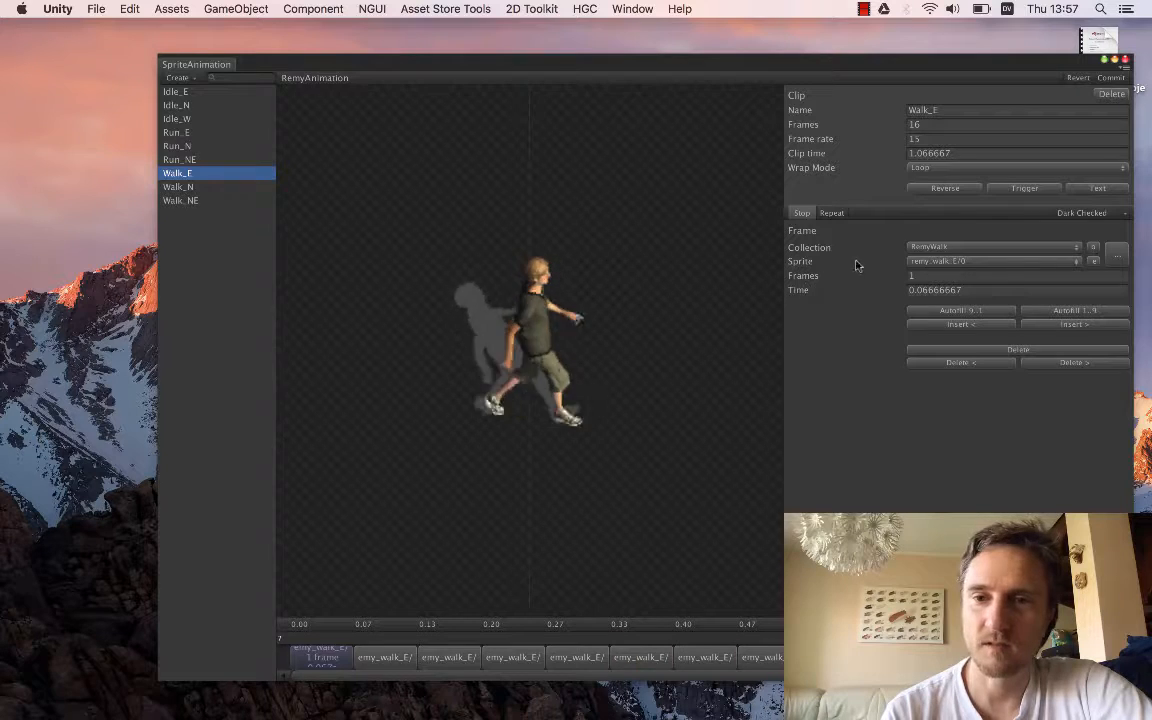
{"action": "left_click", "coordinate": [801, 213]}
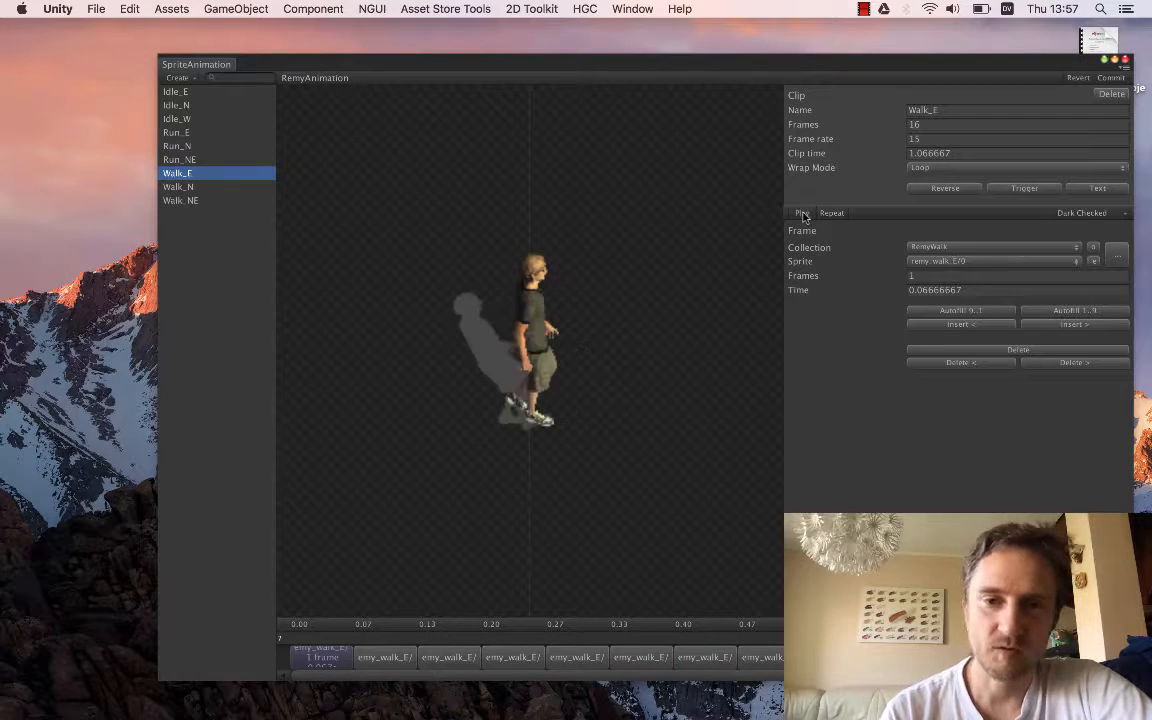
Step: Preview the Run_NE and Run_N clips at 24 fps, stopping each after a look
{"action": "left_click", "coordinate": [179, 159]}
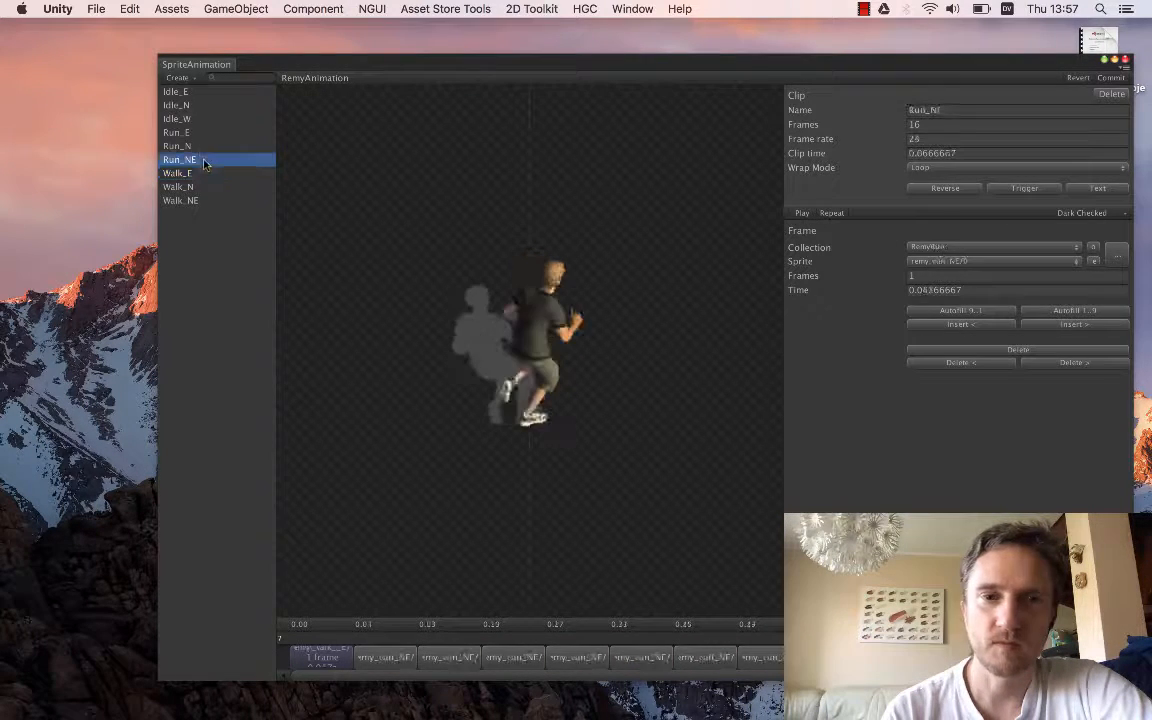
{"action": "left_click", "coordinate": [801, 212]}
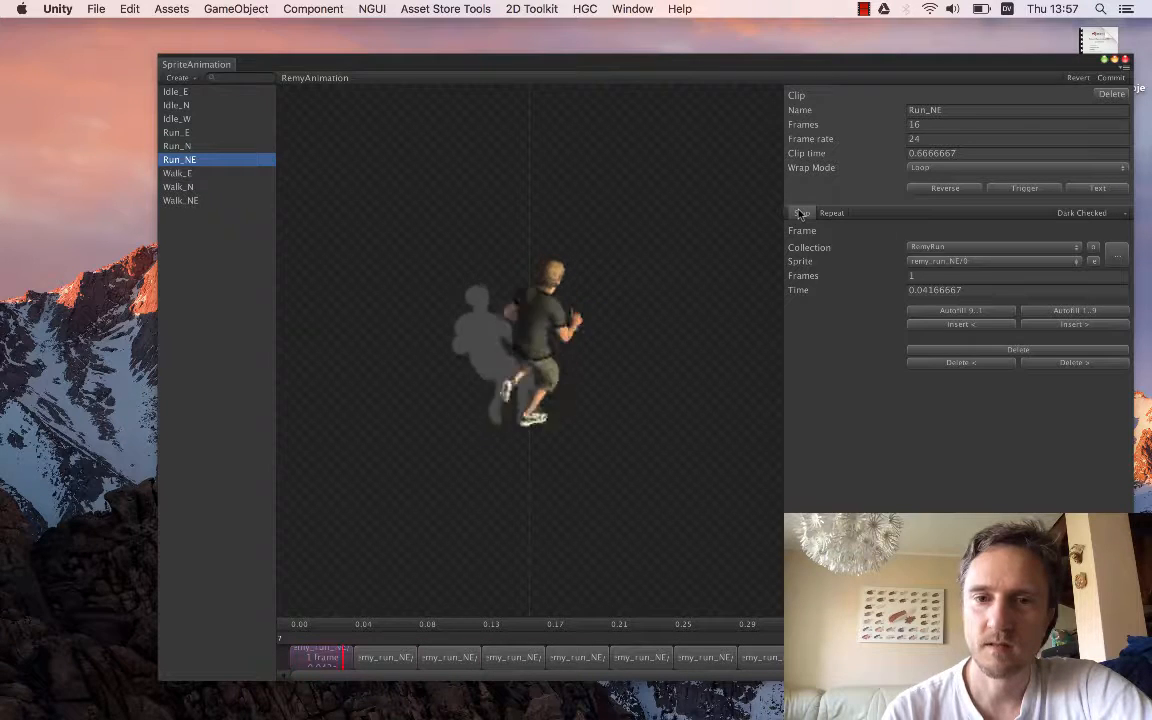
{"action": "left_click", "coordinate": [801, 212]}
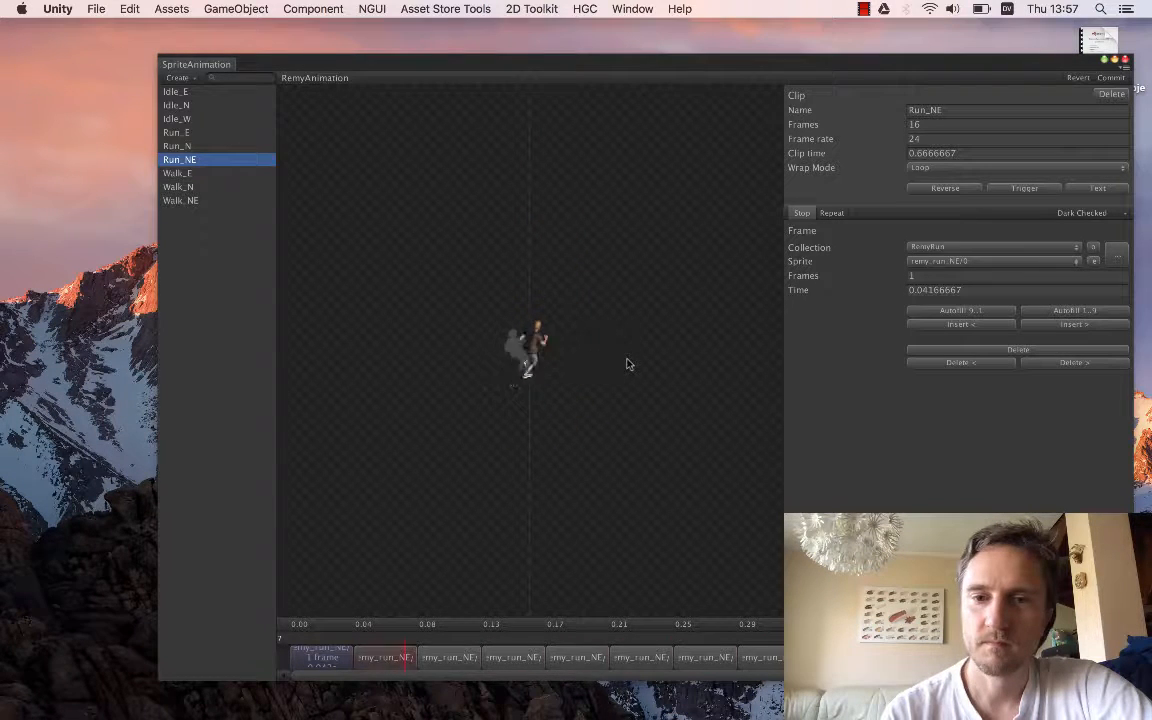
{"action": "left_click", "coordinate": [177, 146]}
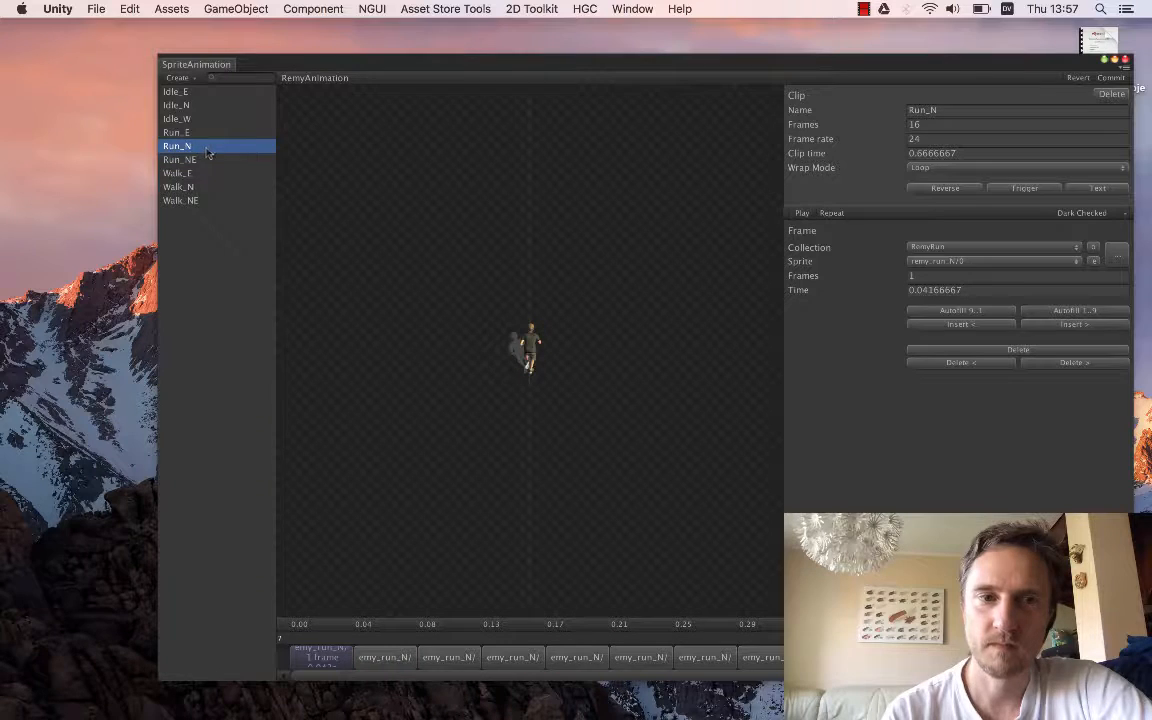
{"action": "left_click", "coordinate": [802, 213]}
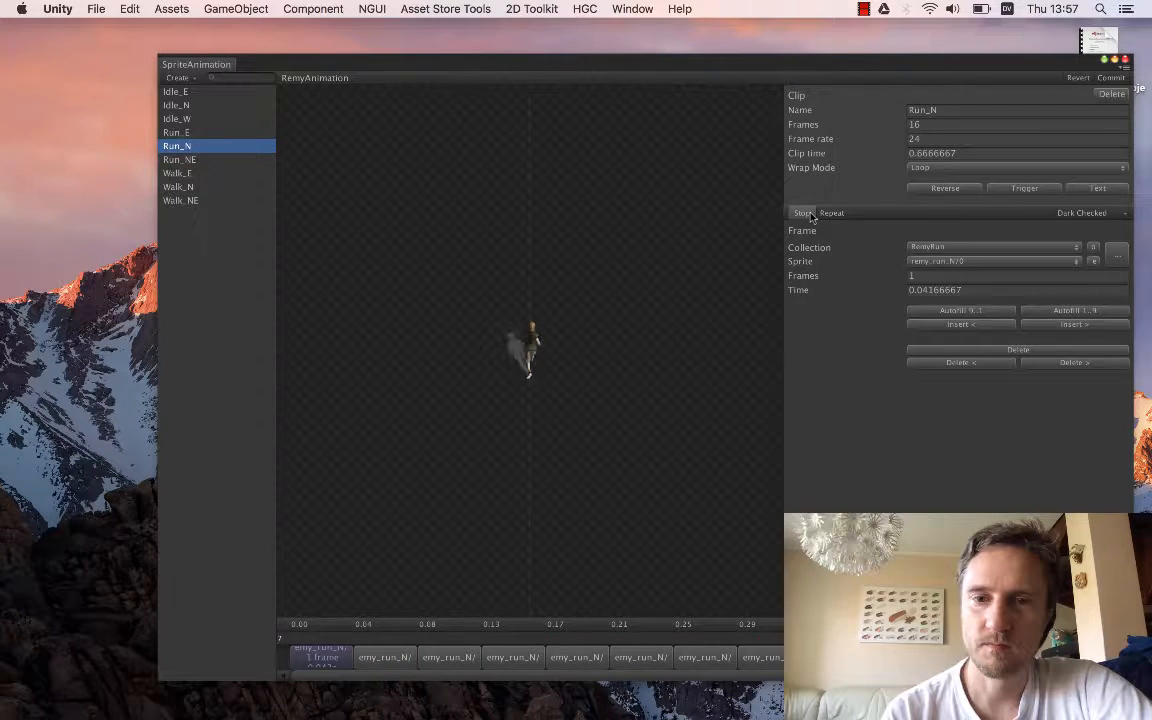
{"action": "left_click", "coordinate": [803, 212]}
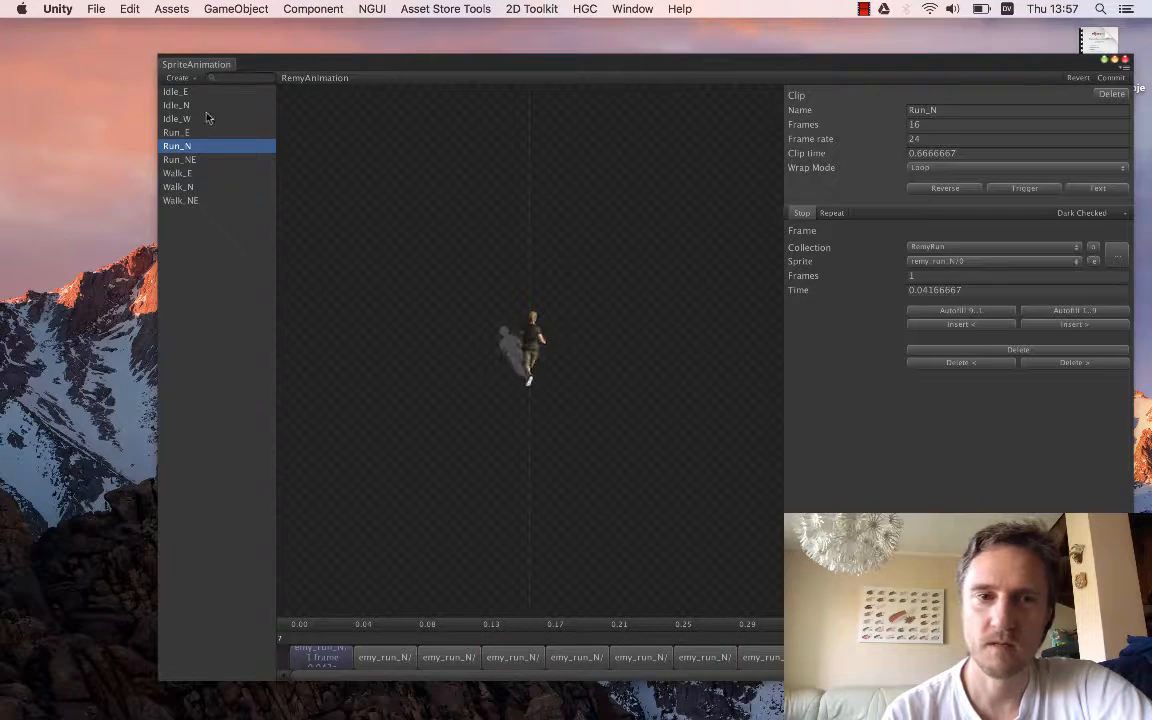
Step: Preview the Run_E clip, then load Idle_W (6 frames at 6 fps)
{"action": "left_click", "coordinate": [176, 132]}
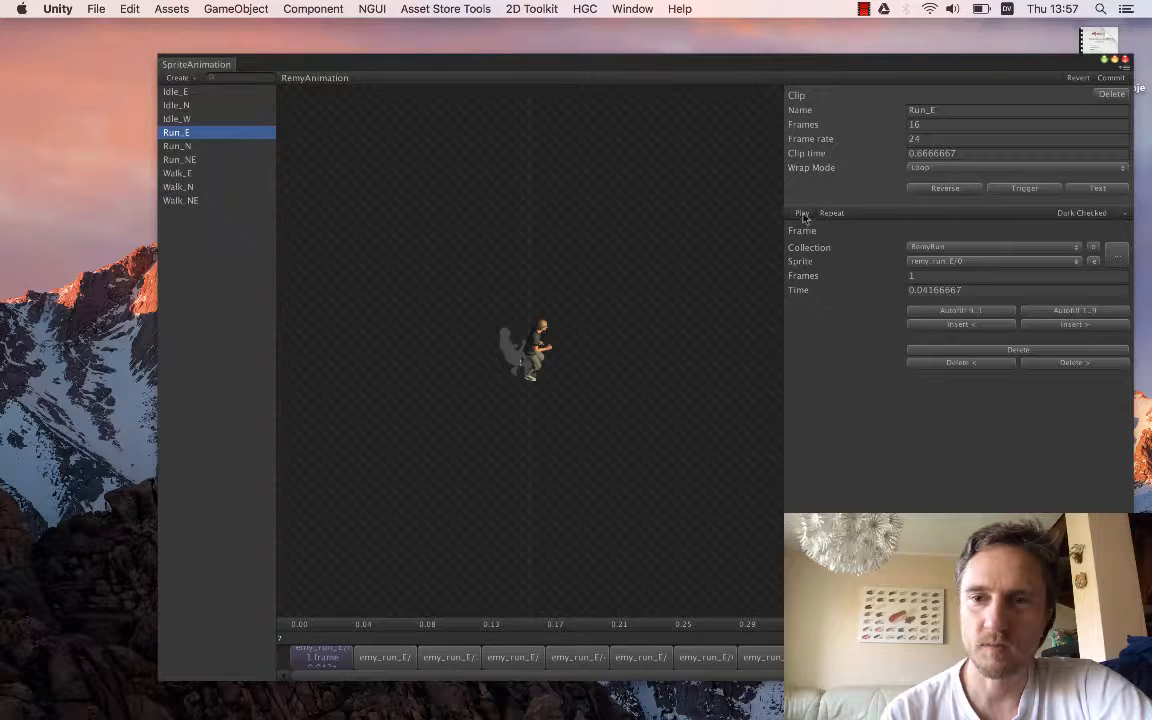
{"action": "left_click", "coordinate": [802, 212]}
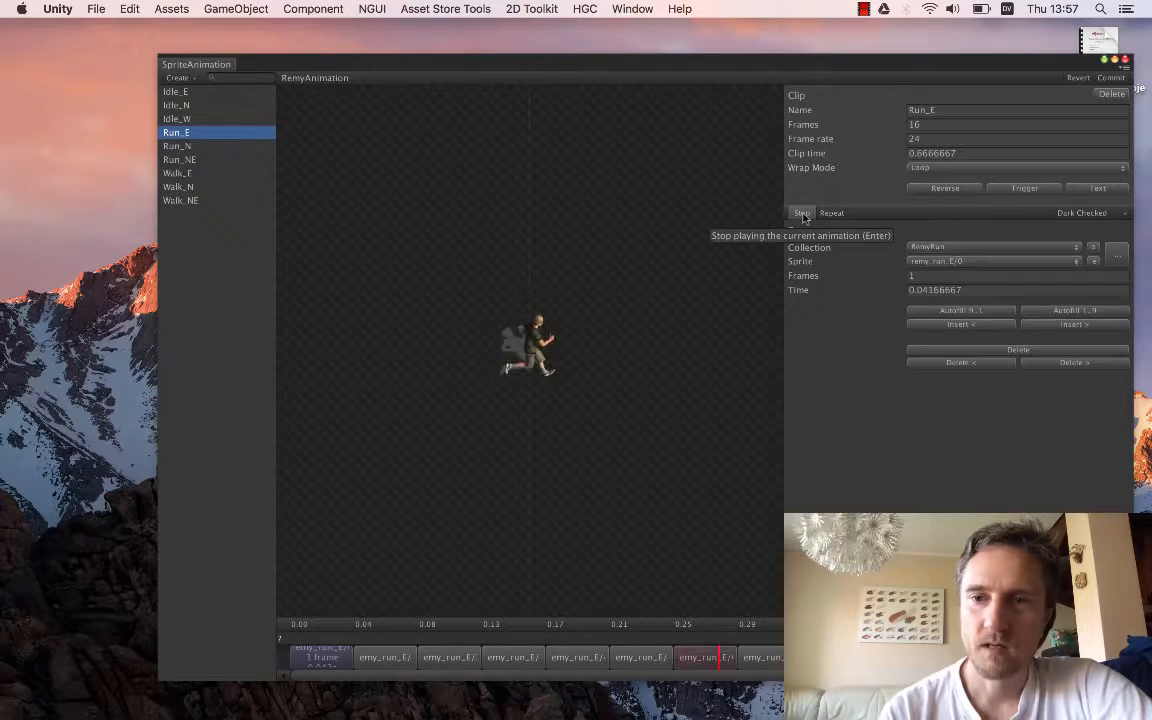
{"action": "left_click", "coordinate": [176, 118]}
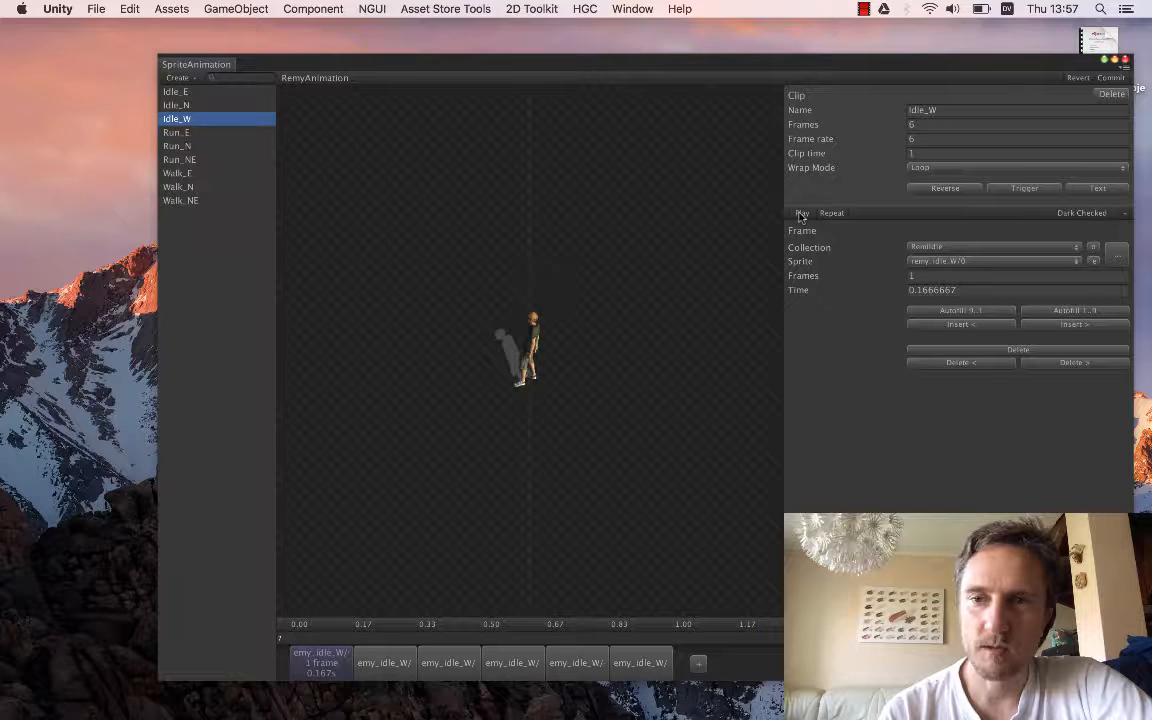
Step: Begin editing Idle_W's frame rate, currently 6
{"action": "left_click", "coordinate": [801, 212]}
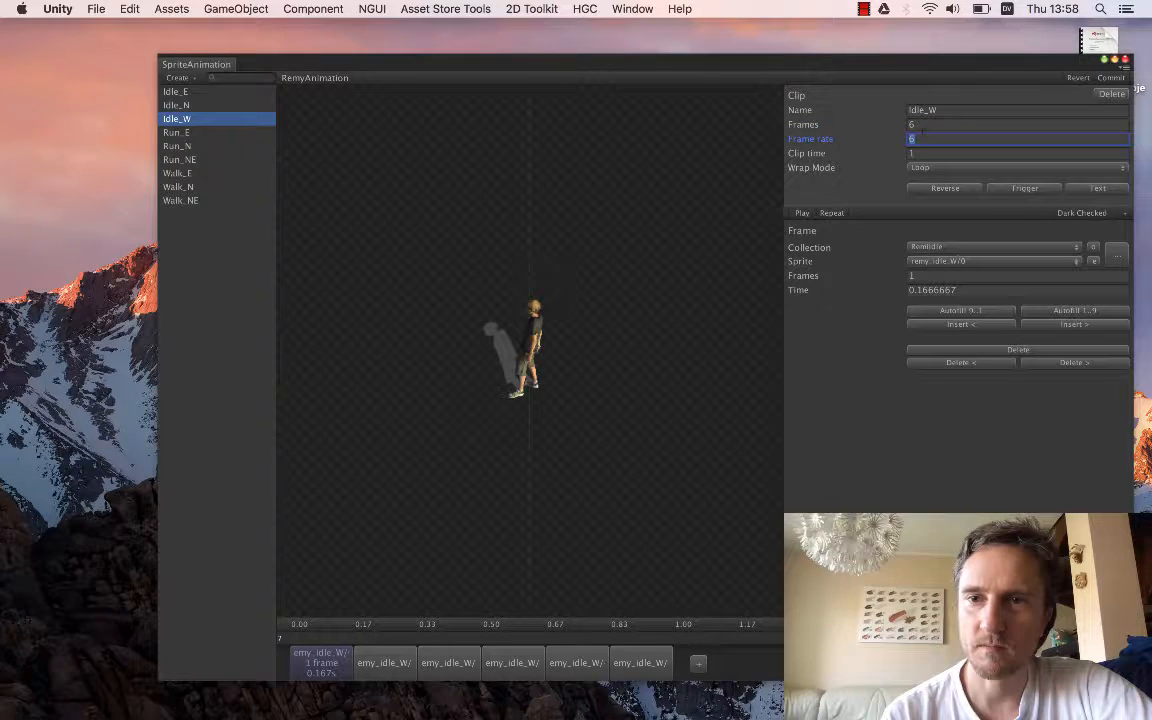
Step: Try Idle_W at frame rates 12 and 16 in the preview, then restore it to 6
{"action": "type", "text": "12"}
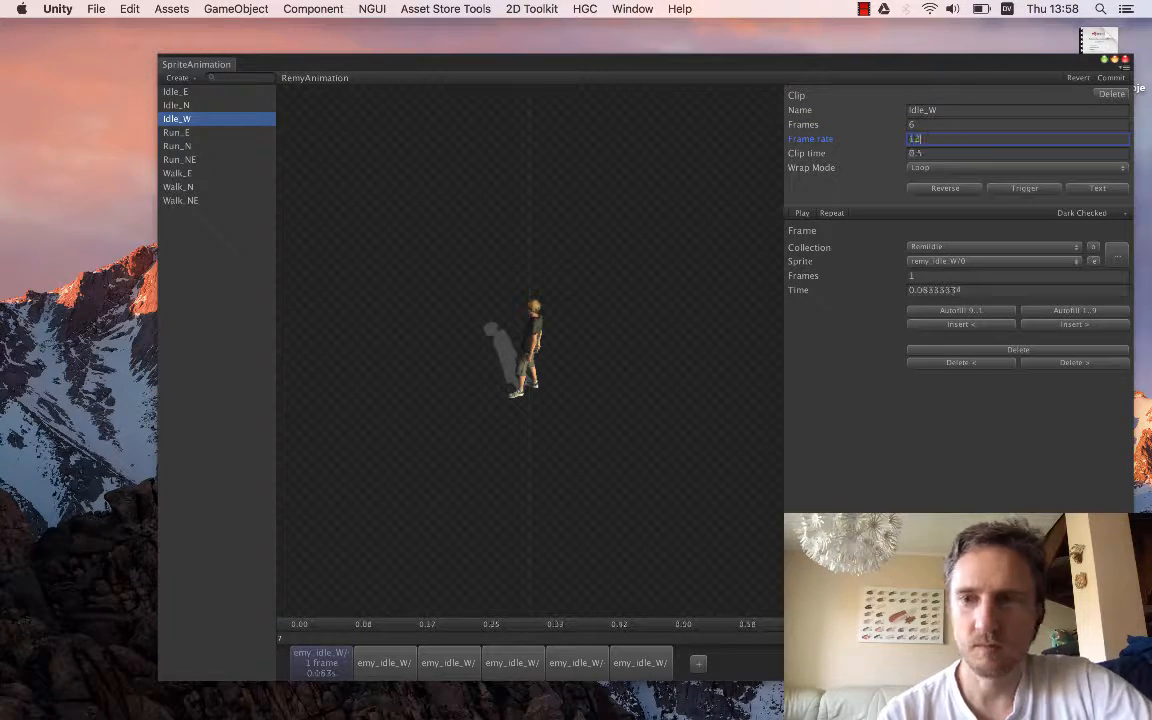
{"action": "left_click", "coordinate": [801, 212]}
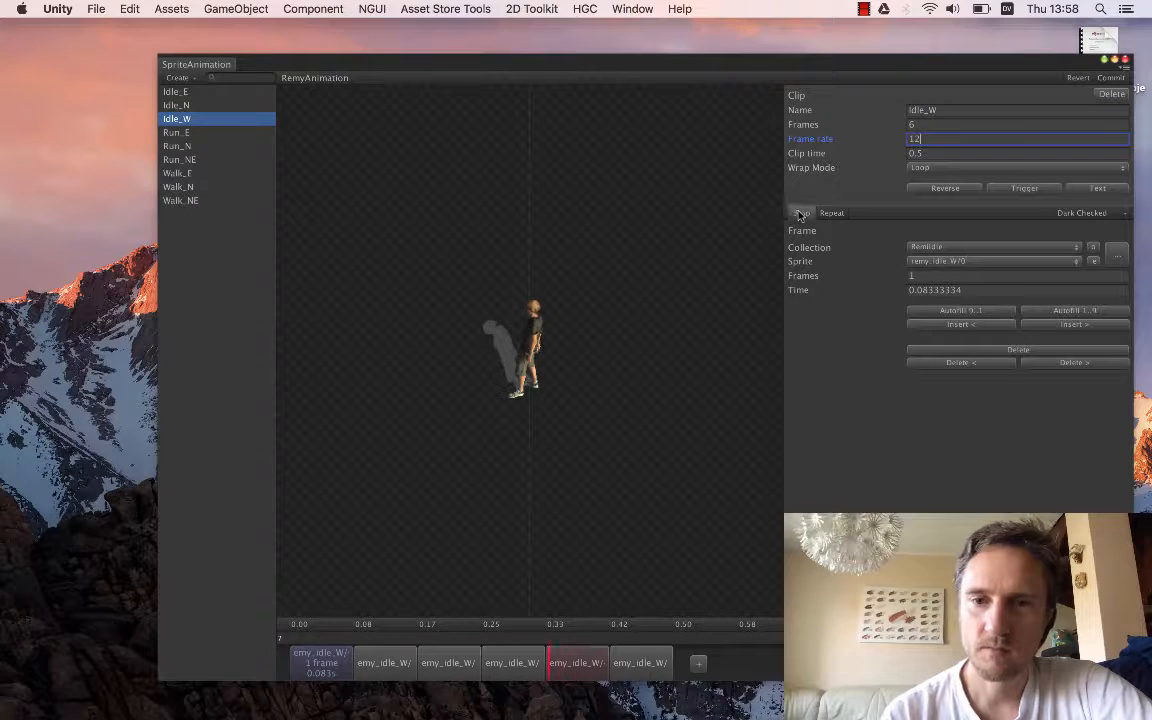
{"action": "left_click", "coordinate": [801, 212]}
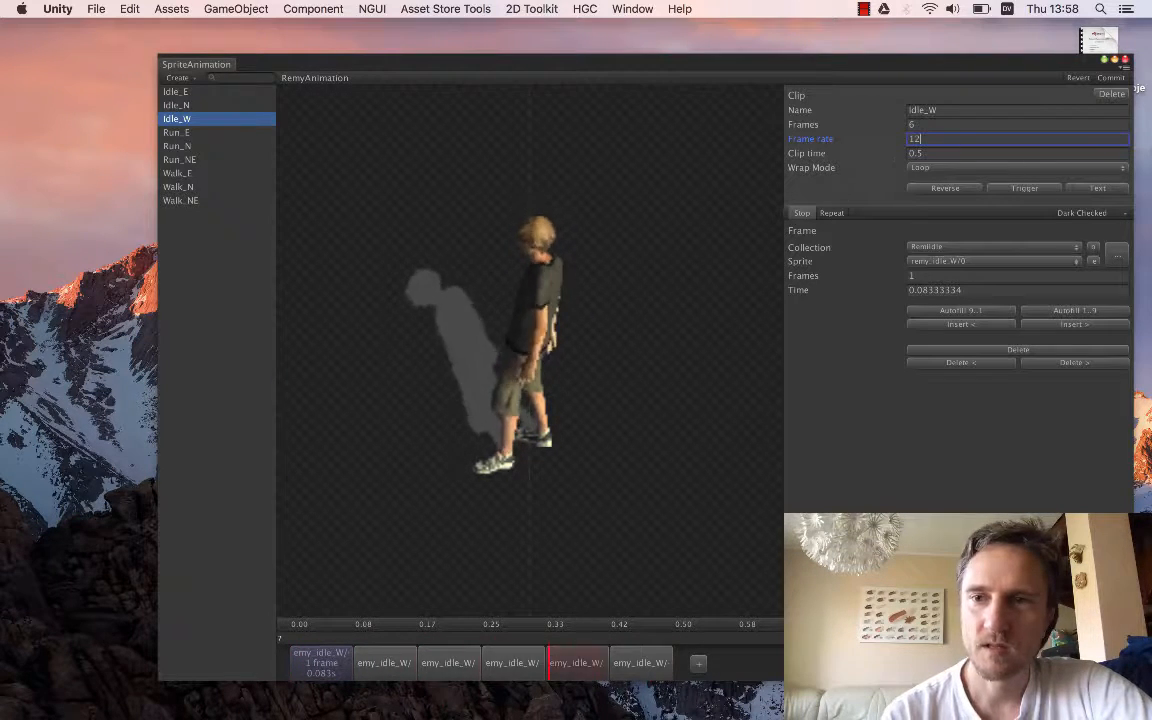
{"action": "left_click", "coordinate": [512, 662]}
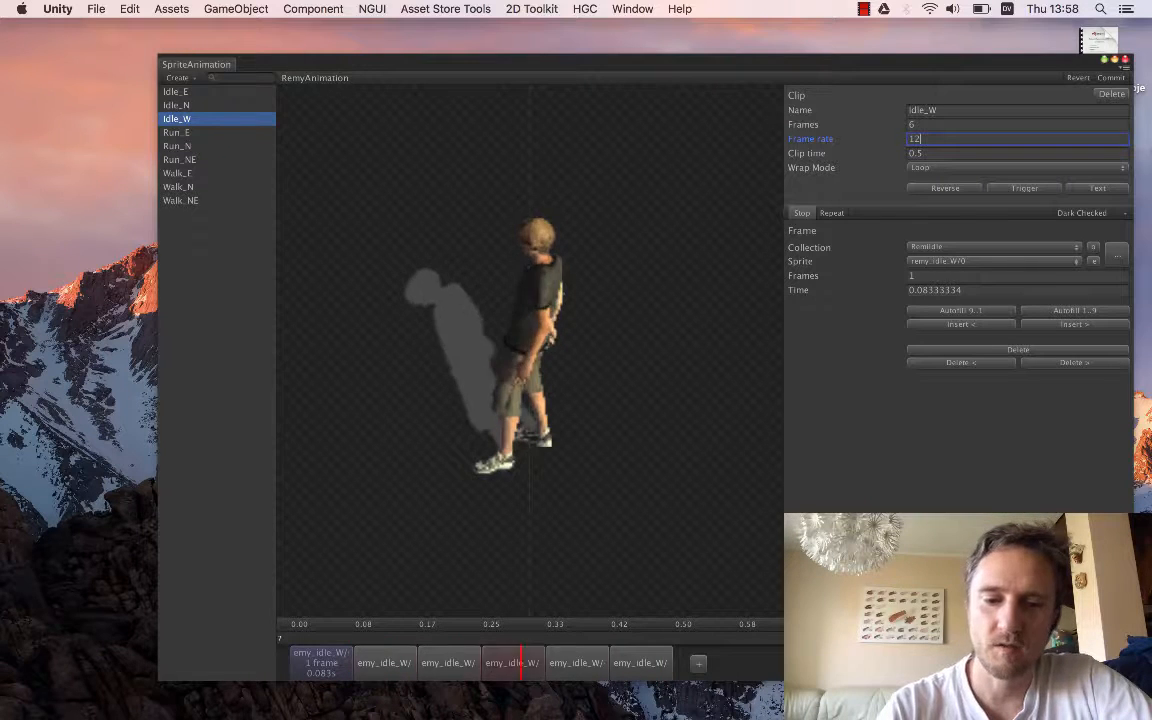
{"action": "type", "text": "16"}
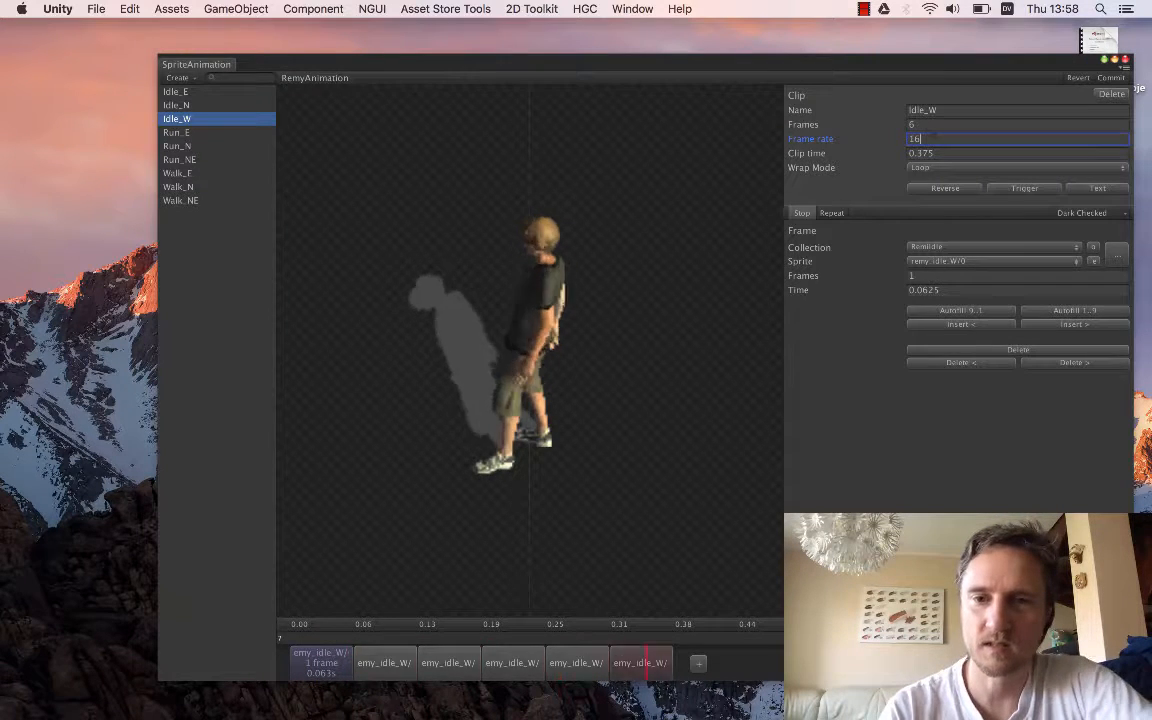
{"action": "type", "text": "6"}
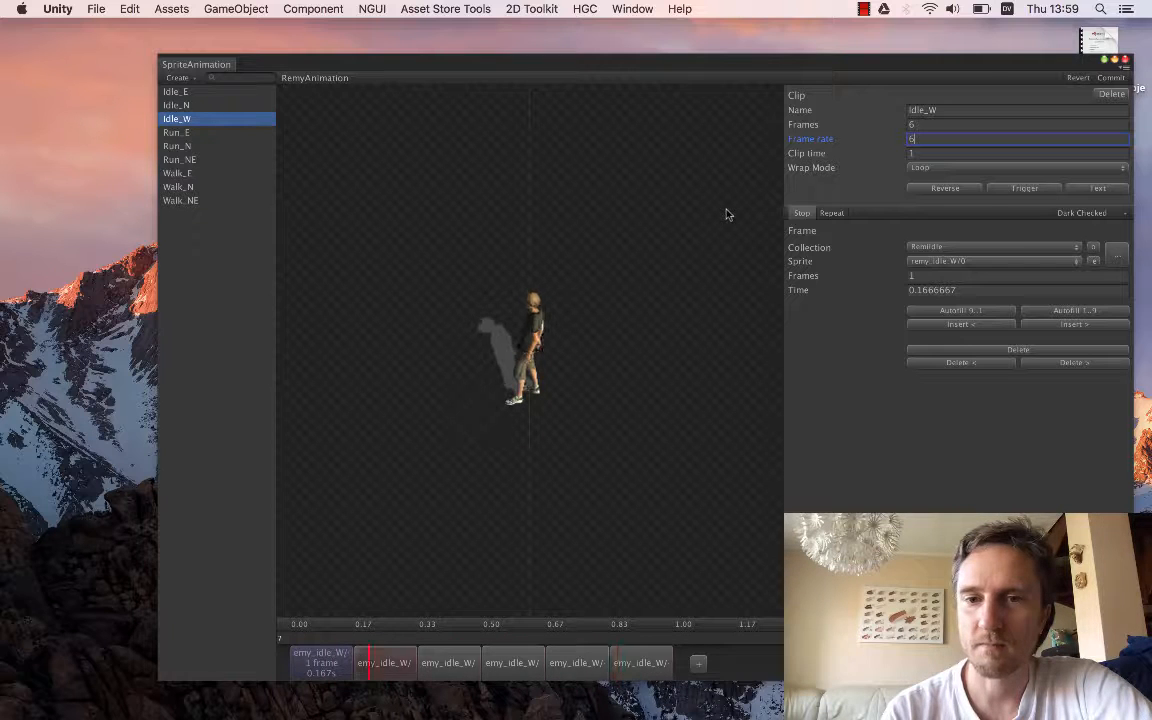
{"action": "mouse_move", "coordinate": [612, 241]}
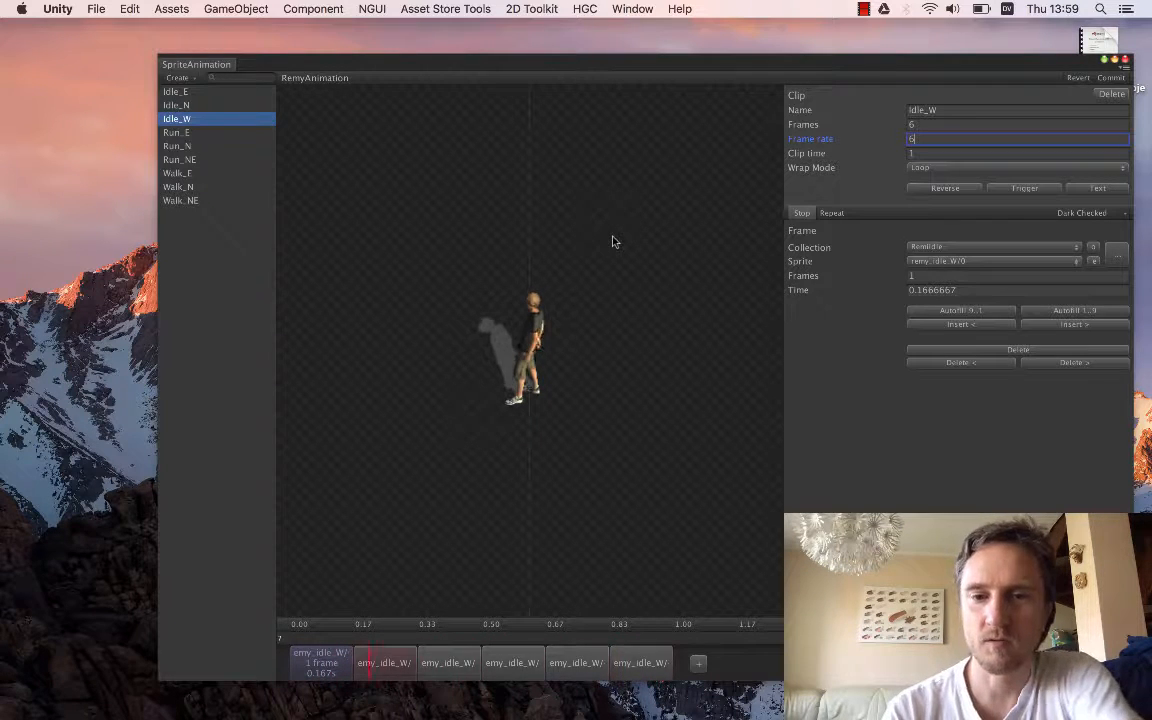
{"action": "mouse_move", "coordinate": [600, 341]}
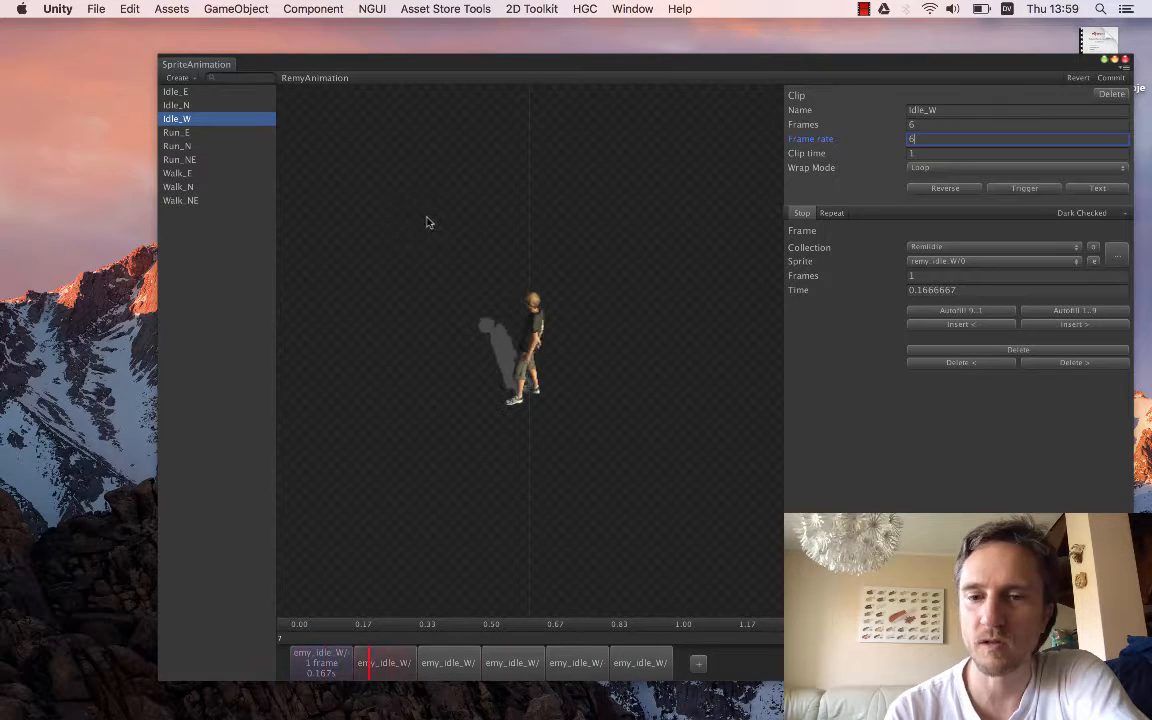
{"action": "mouse_move", "coordinate": [330, 156]}
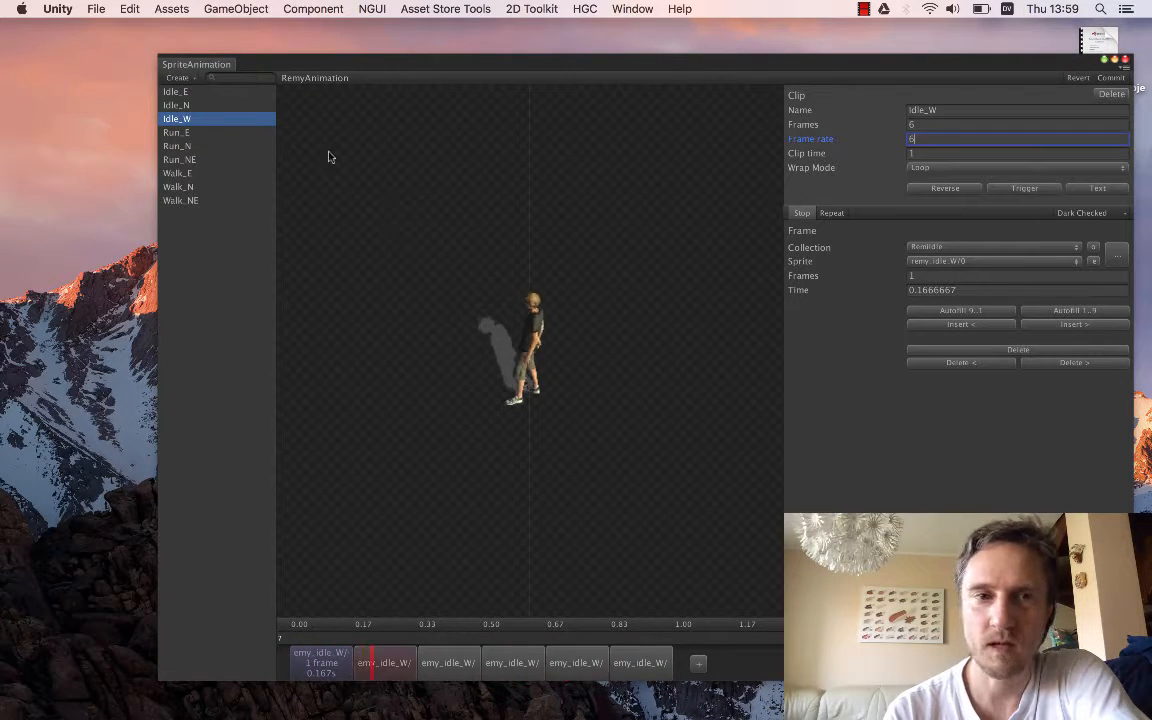